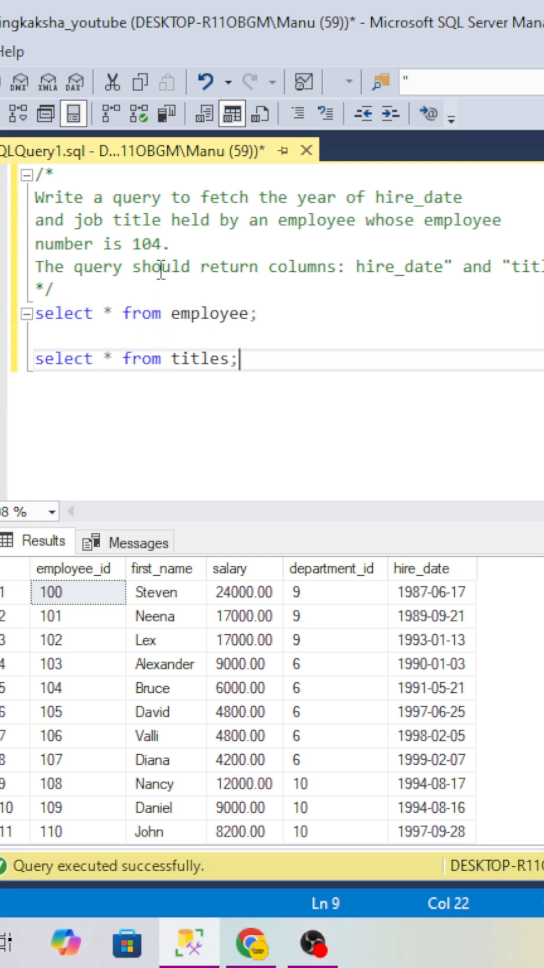
Step: Execute 'select * from titles;' to show the titles rows in the Results grid
left_click(253, 312)
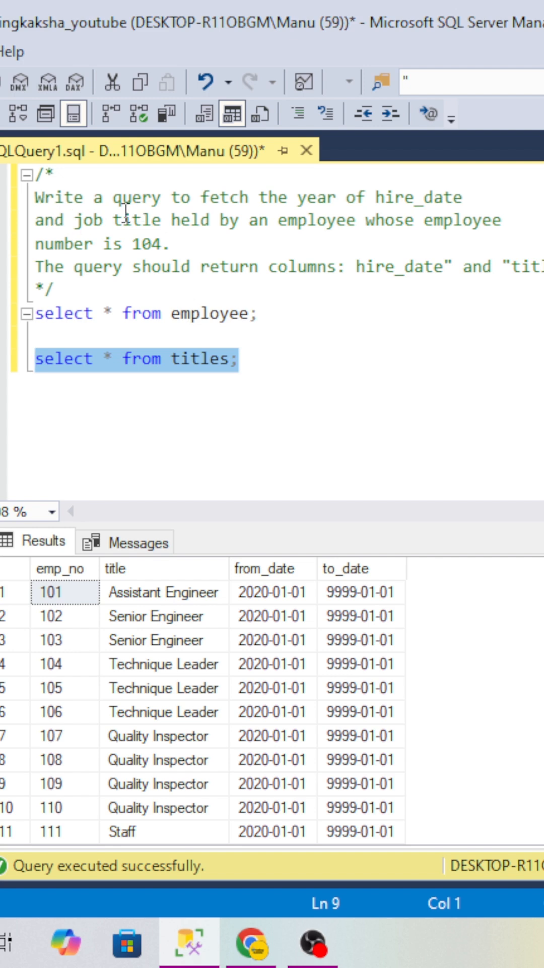
mouse_move(345, 213)
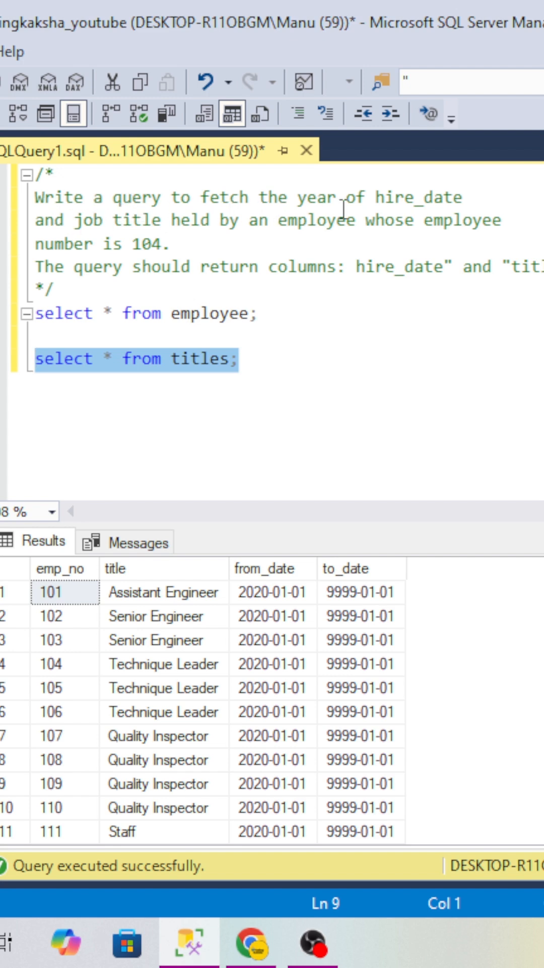
double_click(417, 198)
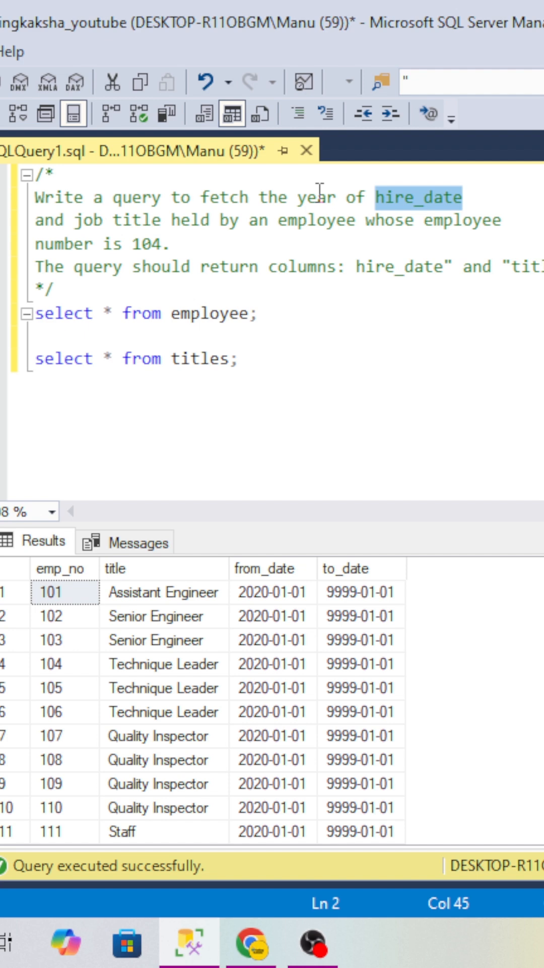
double_click(317, 196)
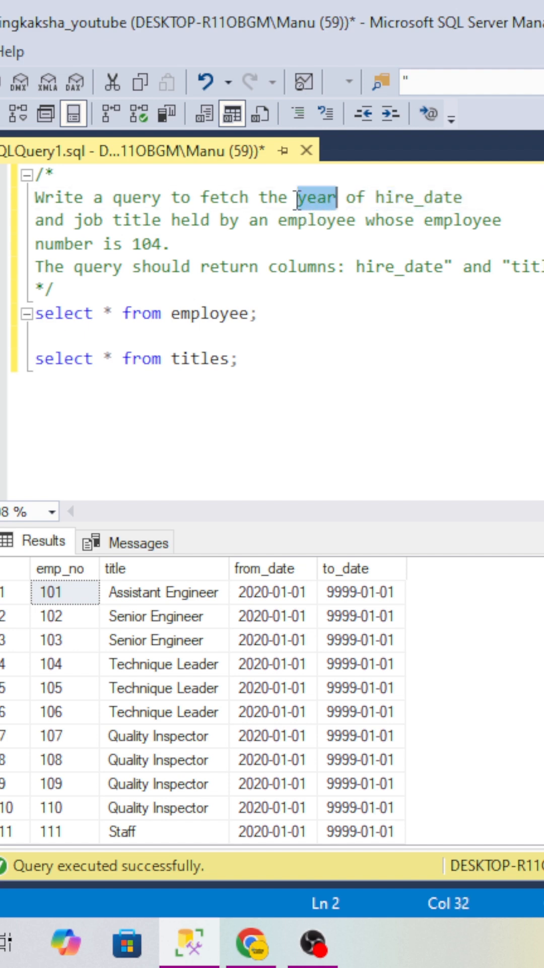
left_click(338, 197)
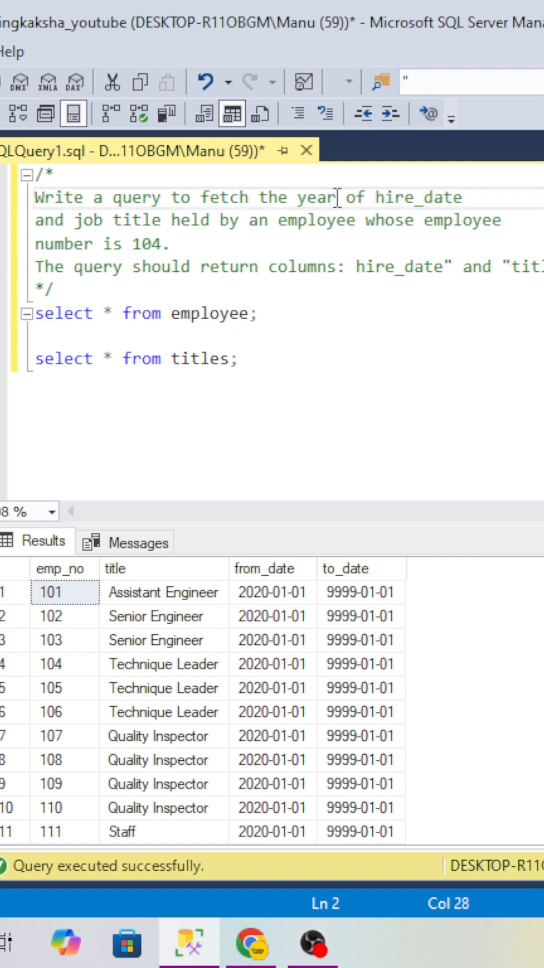
double_click(322, 196)
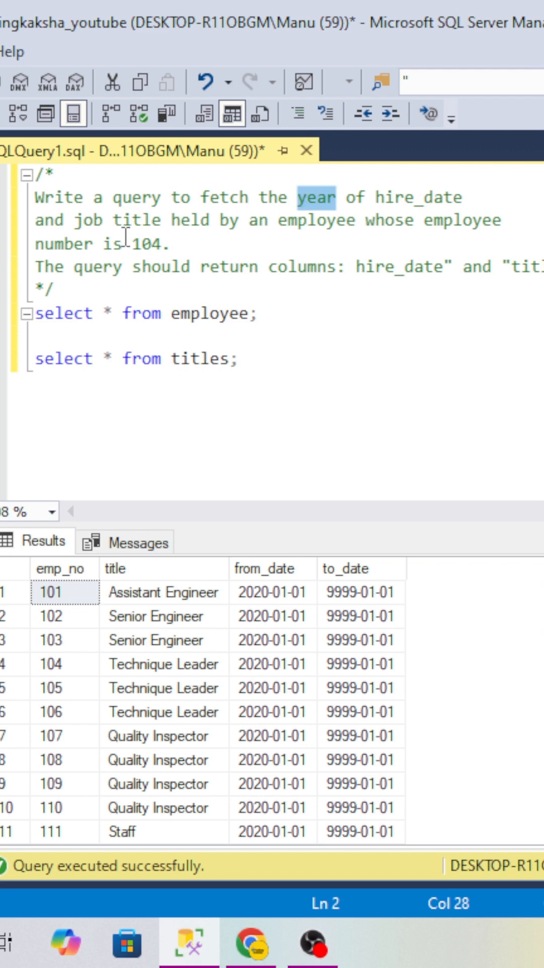
mouse_move(357, 249)
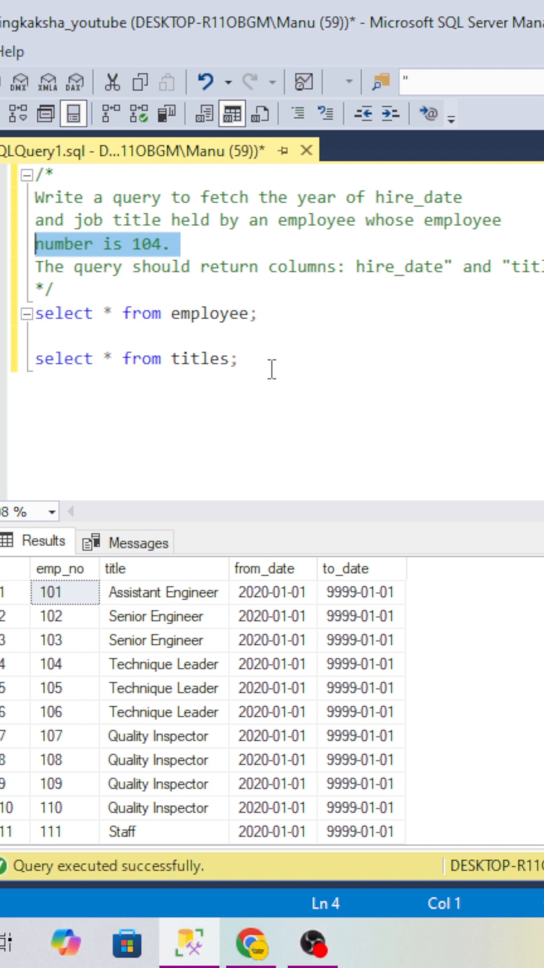
left_click(238, 358)
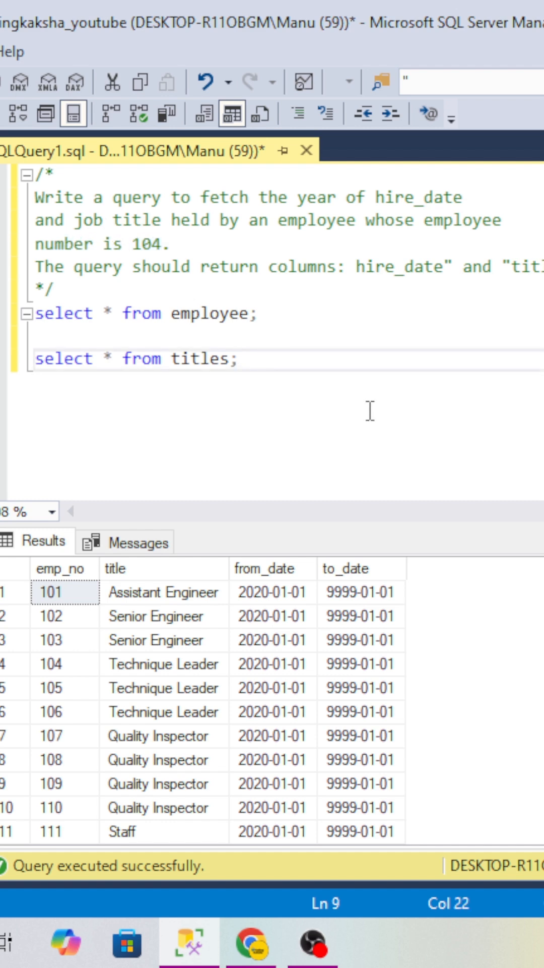
Step: Begin a new query with 'select' and 'from employee e'
type("select")
type("from")
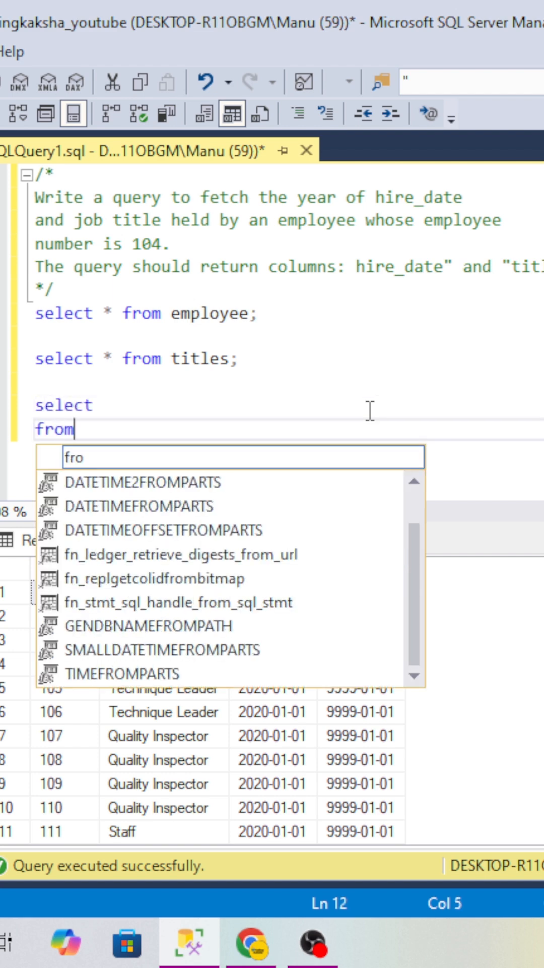
type("employe")
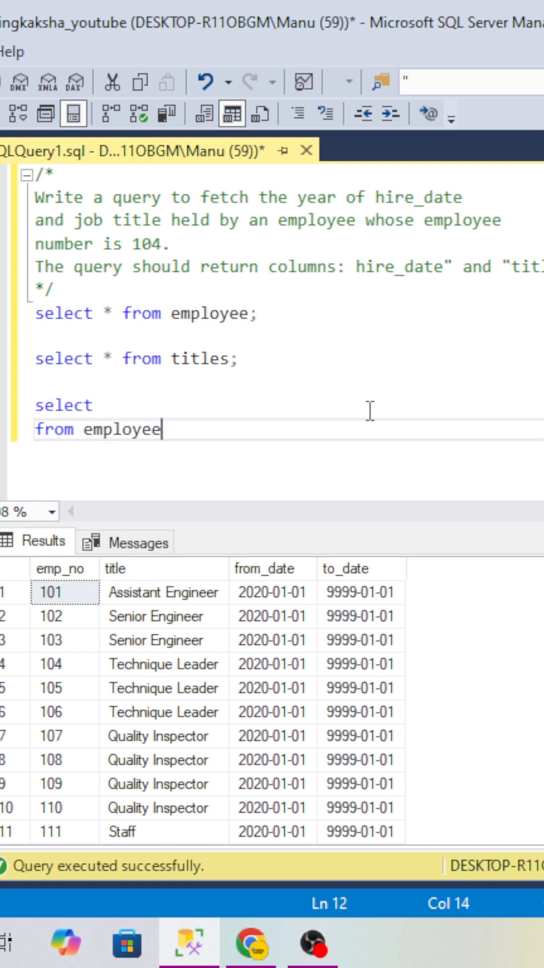
type("e")
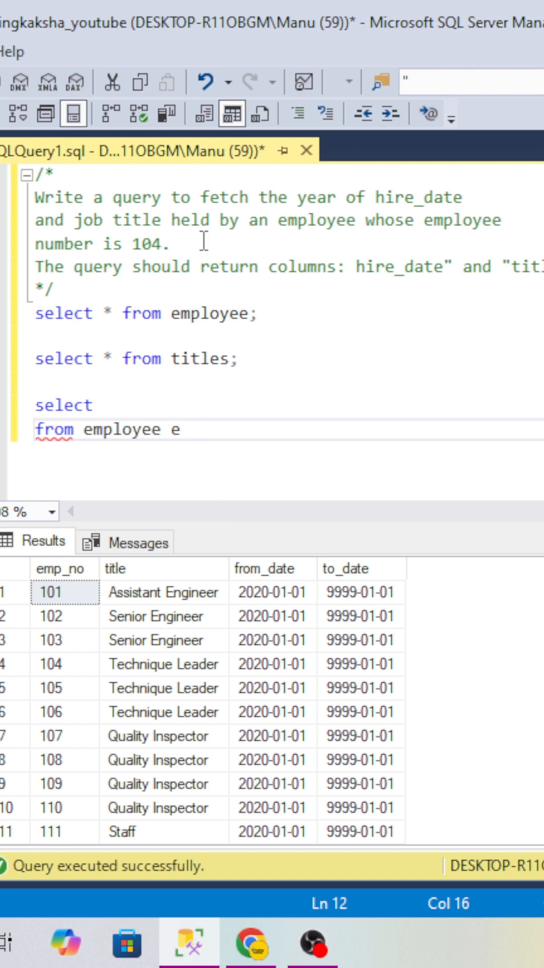
mouse_move(262, 629)
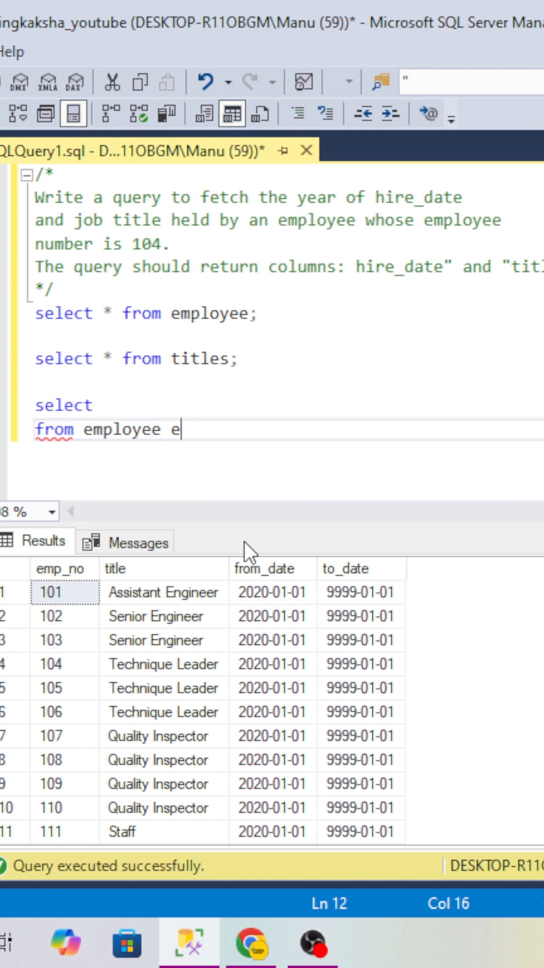
mouse_move(276, 517)
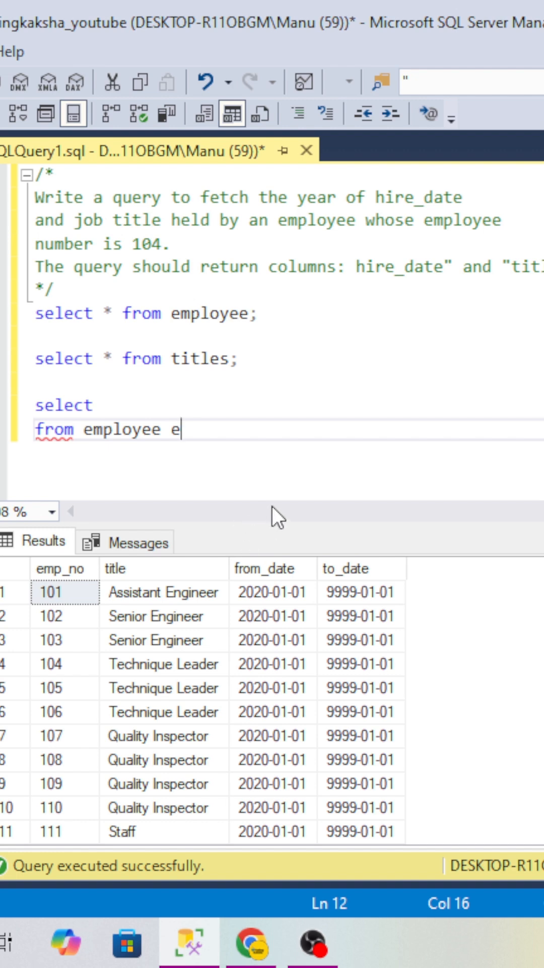
type("oin")
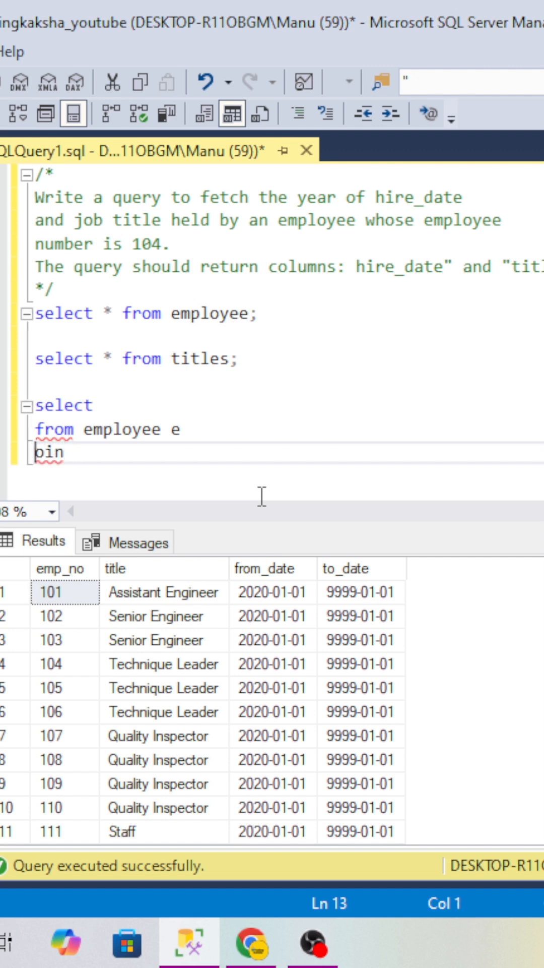
type("k")
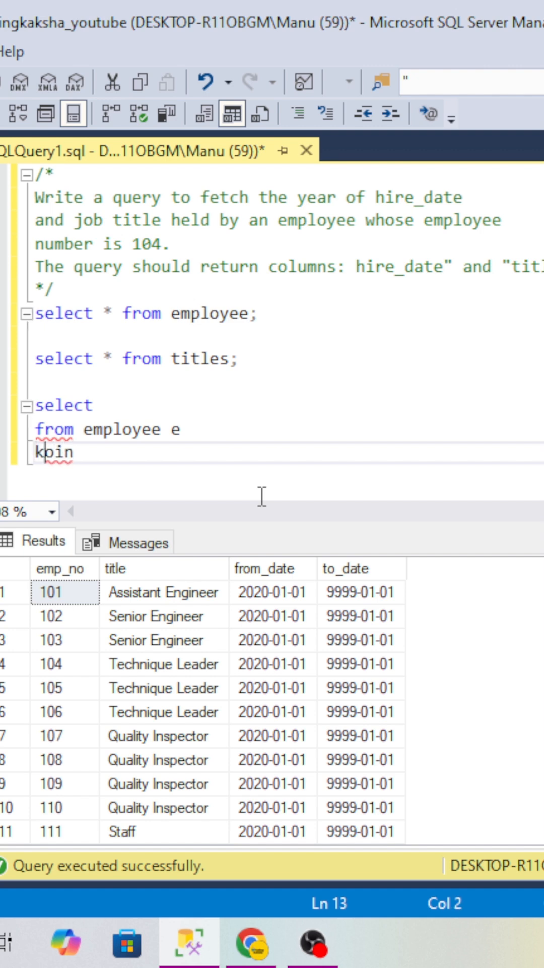
Step: Add 'join titles t on e.employee_id = t.emp_no' to the query
type("join")
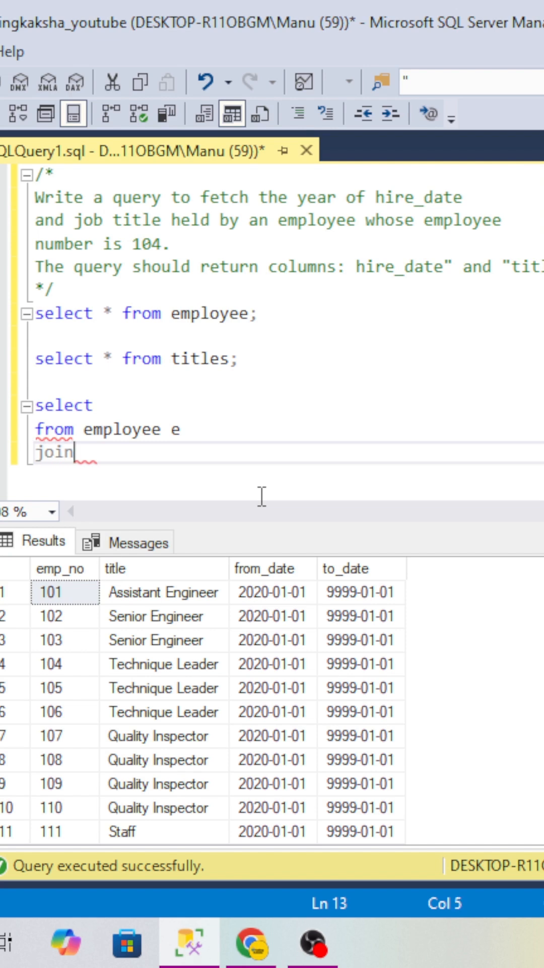
type("titles t")
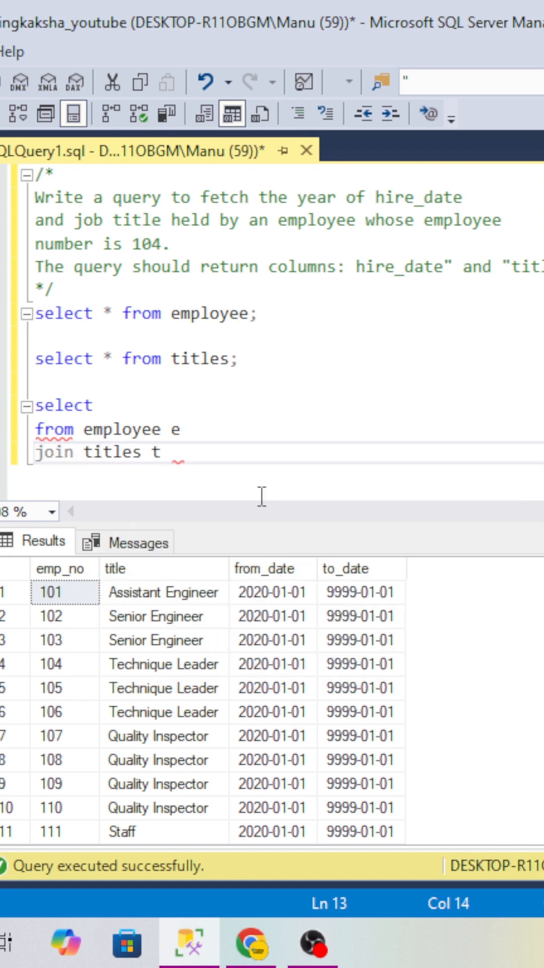
type("on")
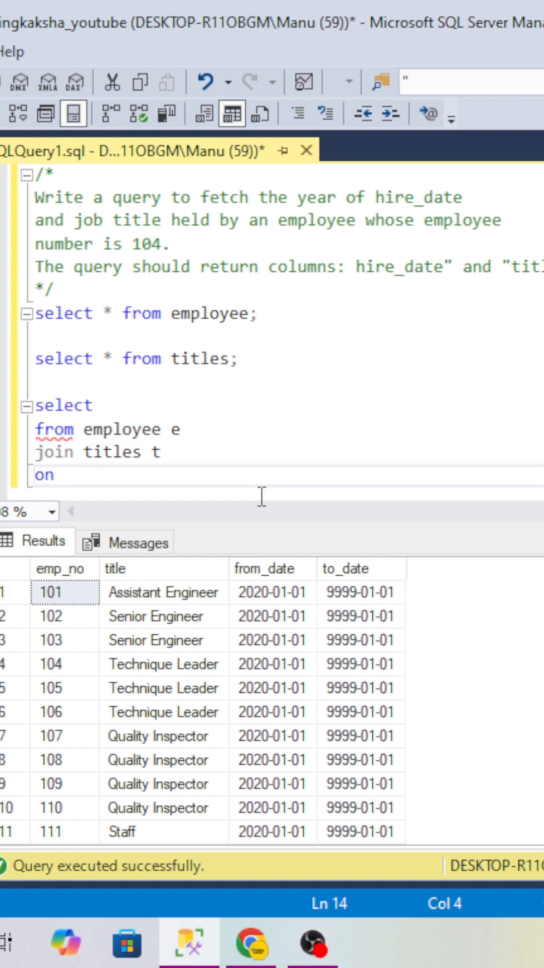
type(".employee_id = t.emp_no")
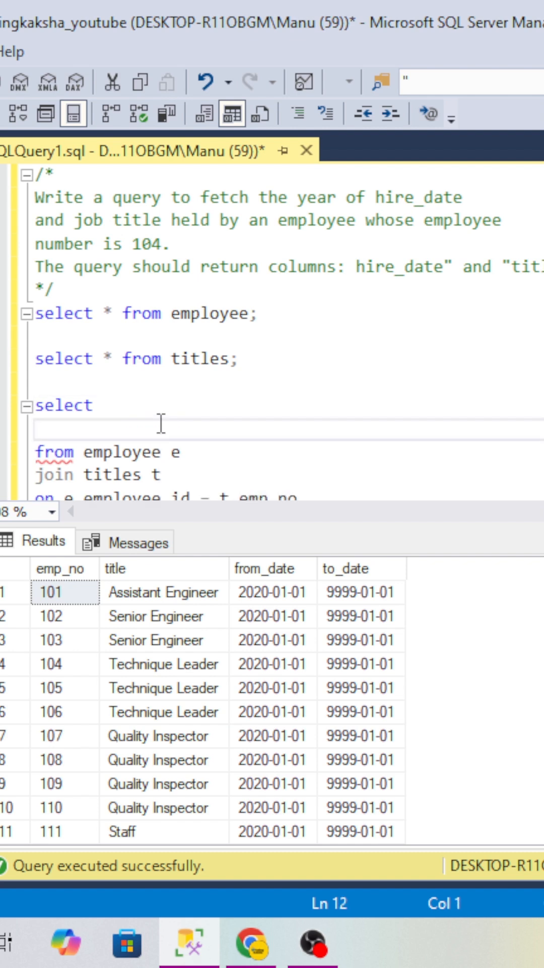
Step: Fill the select list with 'YEAR(hire_date) as hire_date, title'
type("ye")
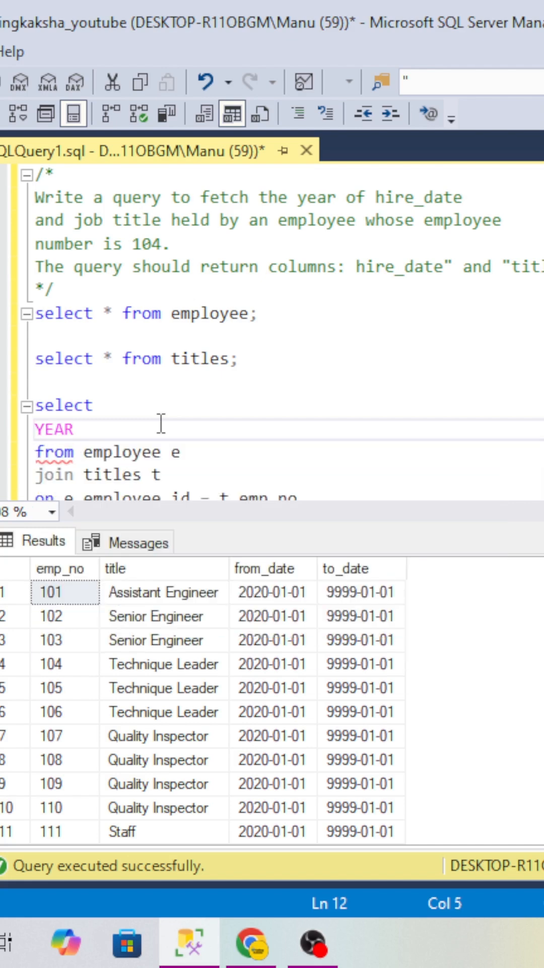
type("()")
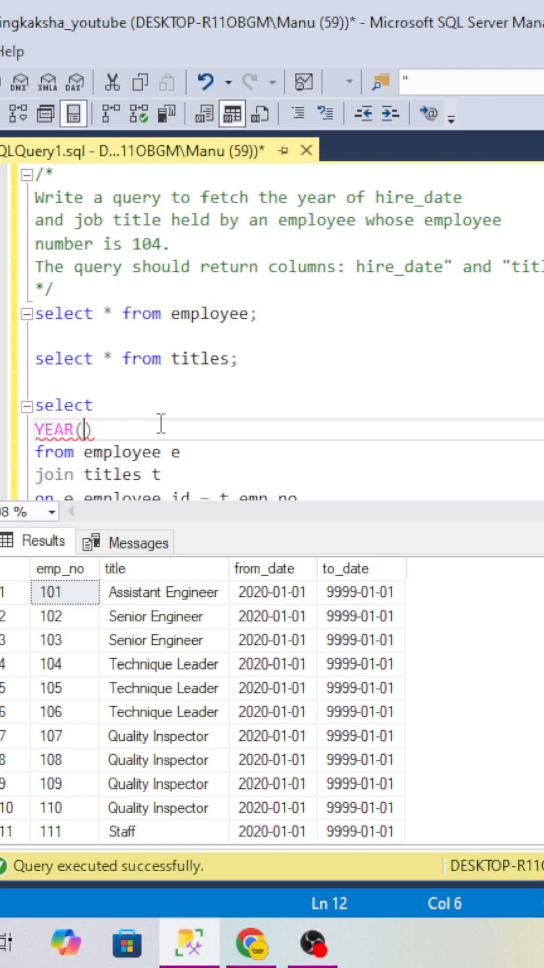
type("hire")
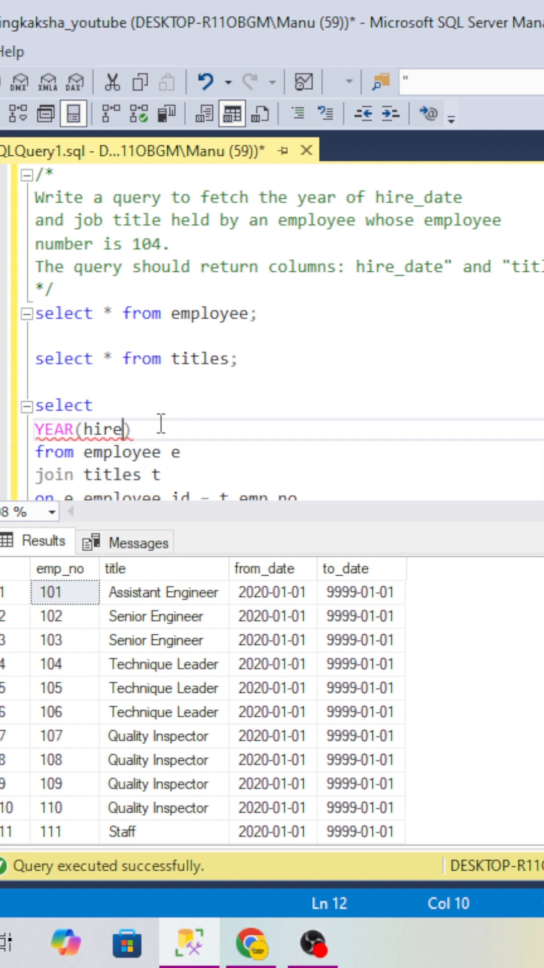
type("_date")
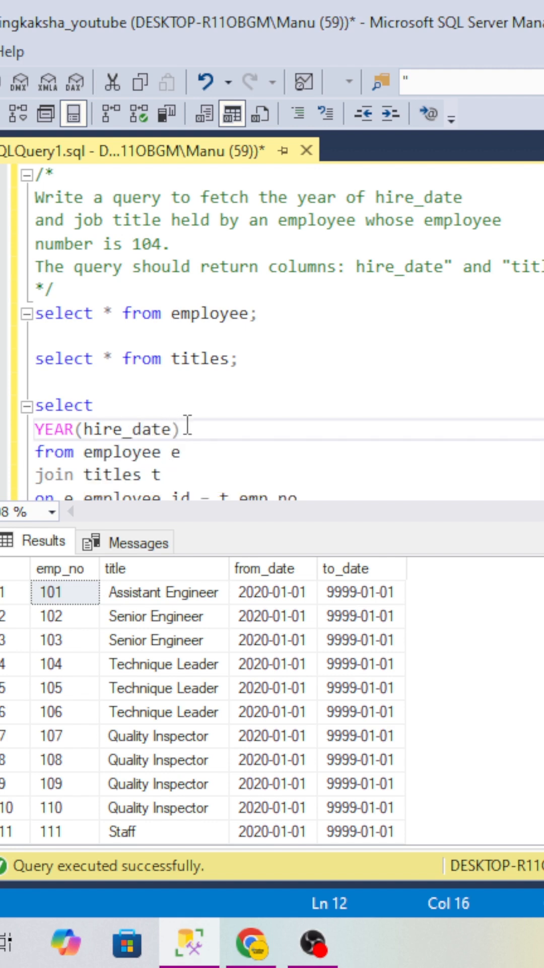
type("title")
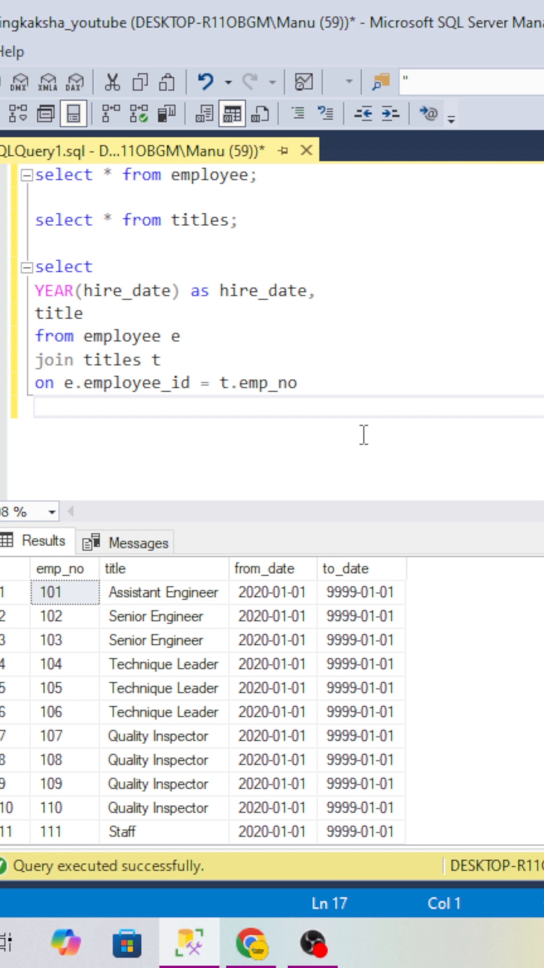
Step: Add the filter 'where e.employee_id=104' to the joined query
type("where")
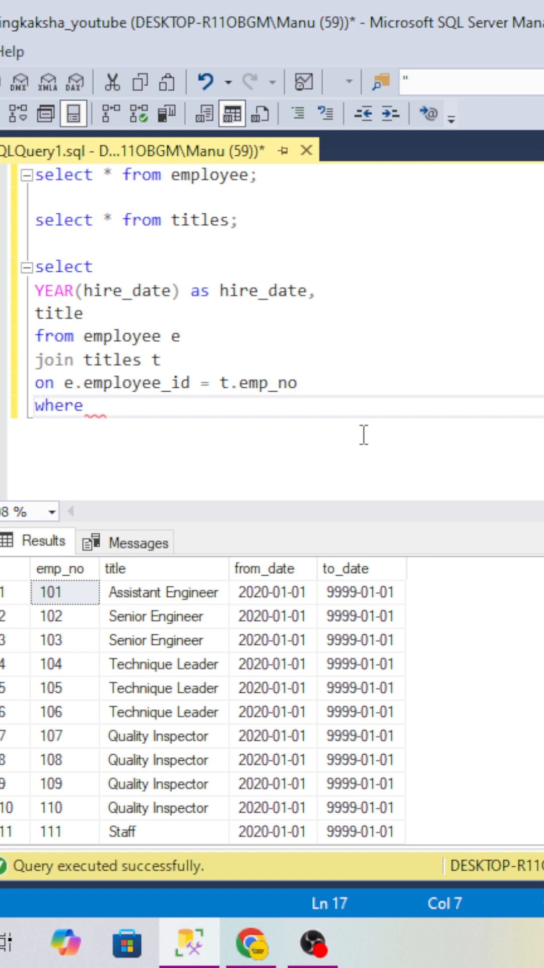
type("e.")
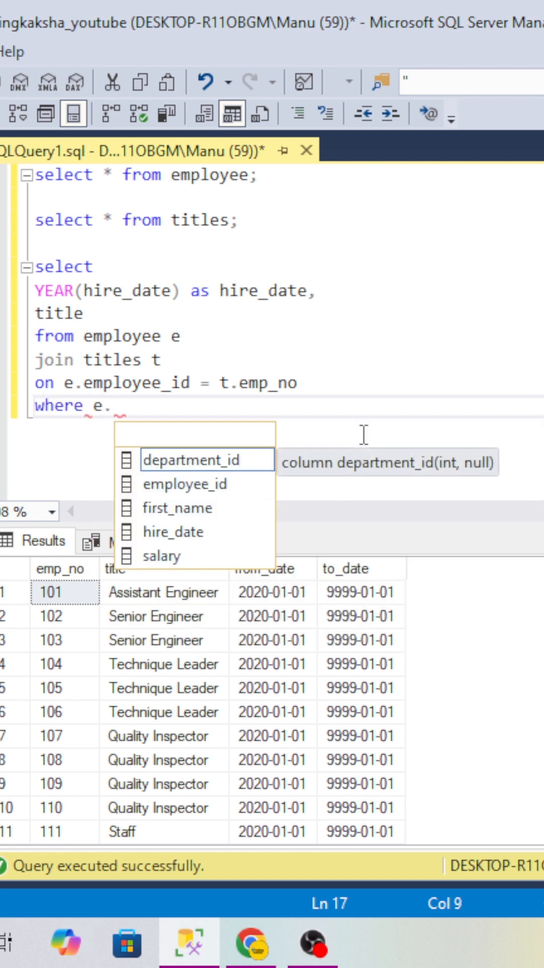
type("employee_id")
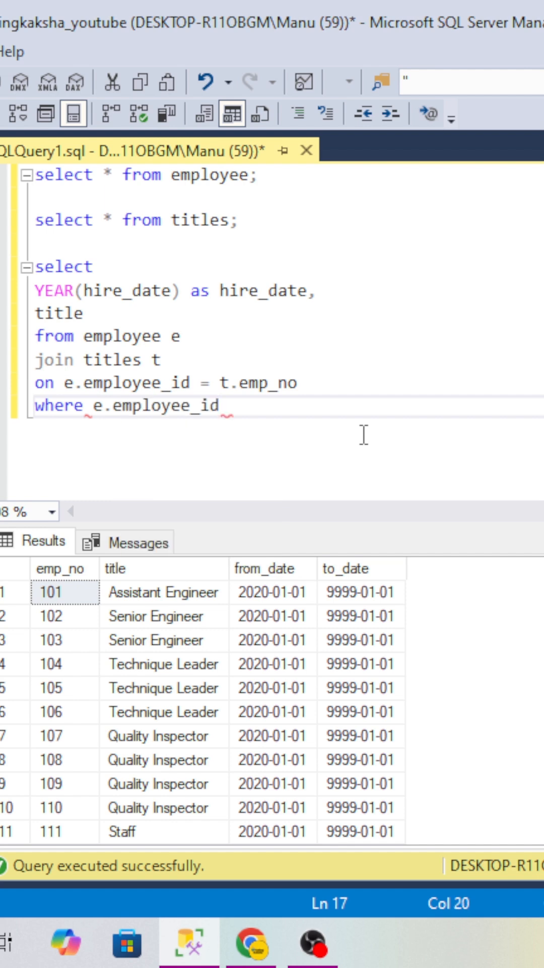
type("=104")
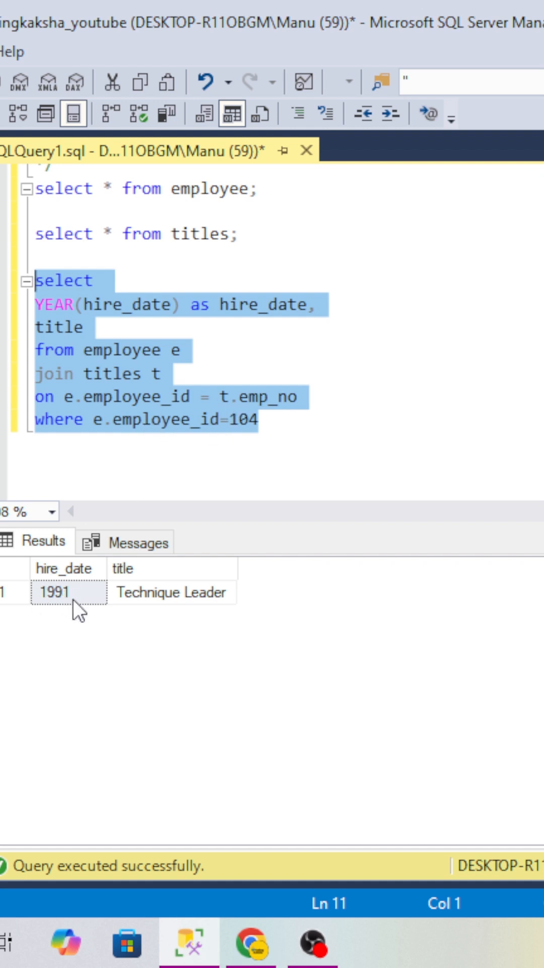
mouse_move(166, 611)
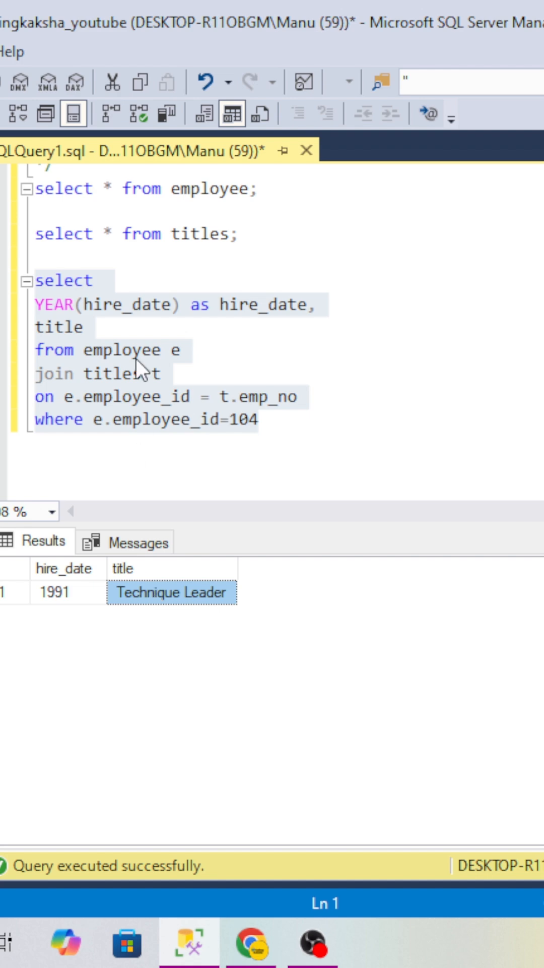
Step: Execute the whole join query, returning hire_date 1991 and title Technique Leader
left_click_drag(37, 281, 258, 420)
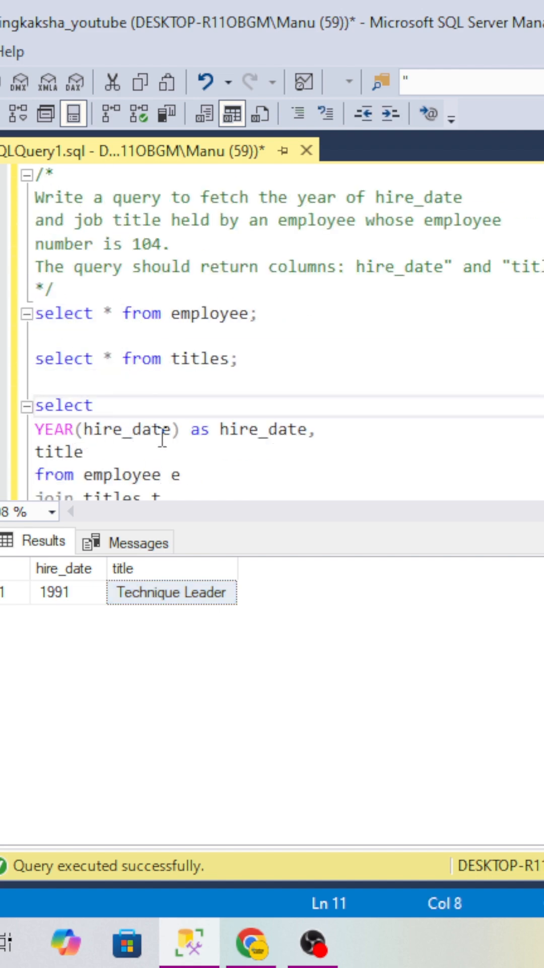
double_click(128, 429)
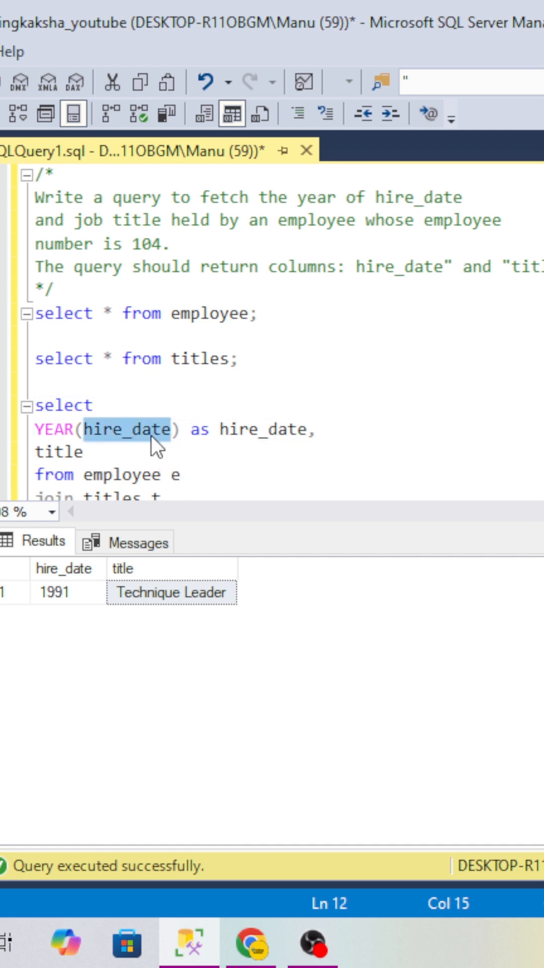